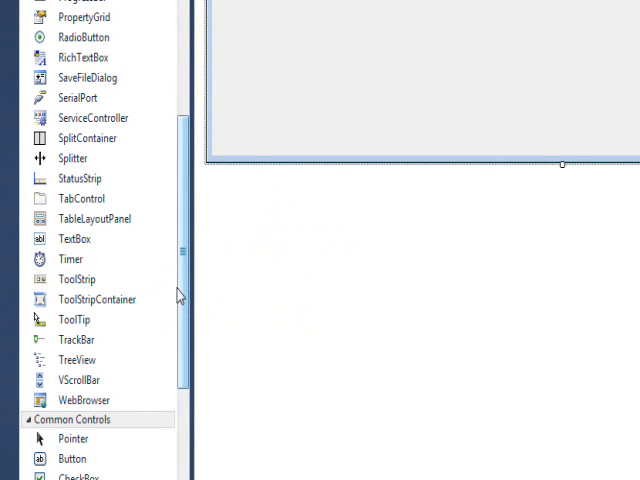
Place a TrackBar on Form1, widen it to 884 by 45, and show its properties.
scroll("down", 3)
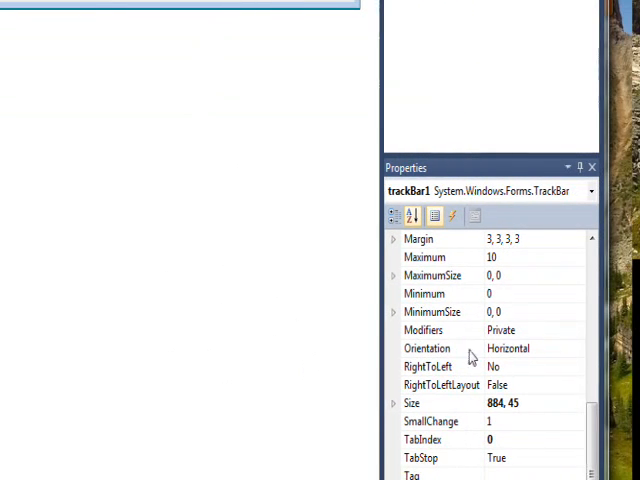
Change the TrackBar's Maximum property to 100 and reselect trackBar1 on the form.
left_click(424, 257)
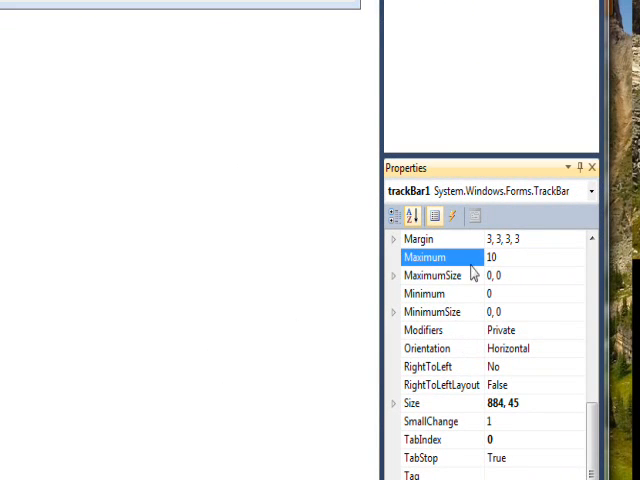
left_click(500, 257)
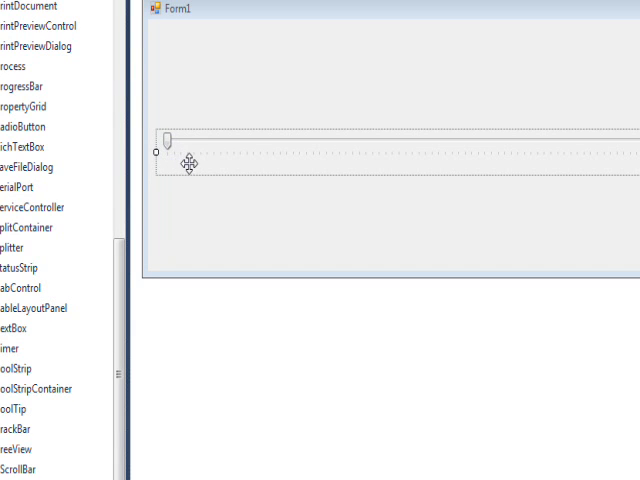
left_click(180, 148)
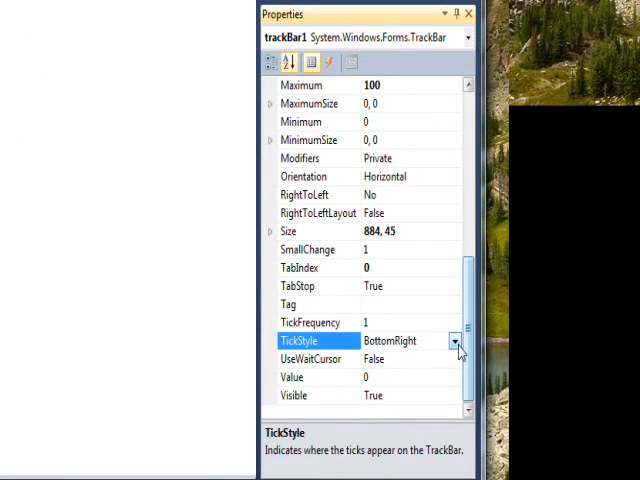
Choose Both from the TrackBar's TickStyle dropdown.
left_click(456, 341)
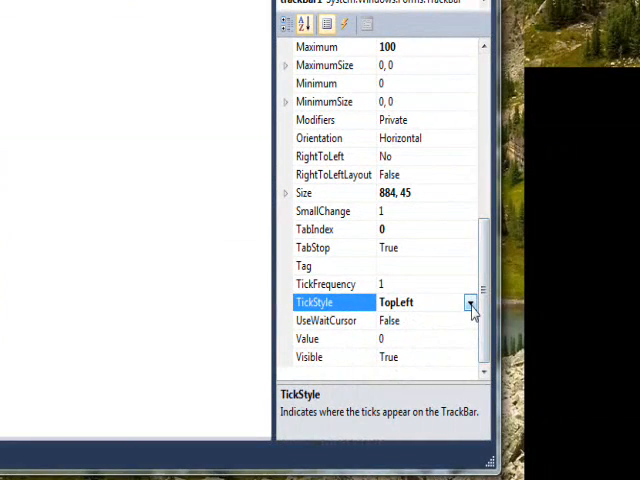
left_click(470, 302)
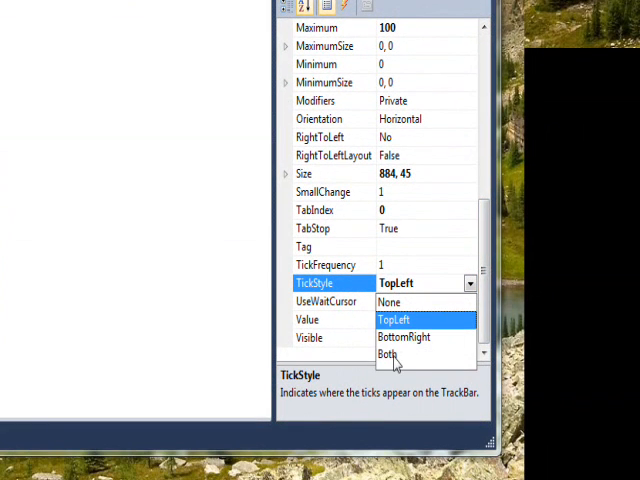
left_click(390, 353)
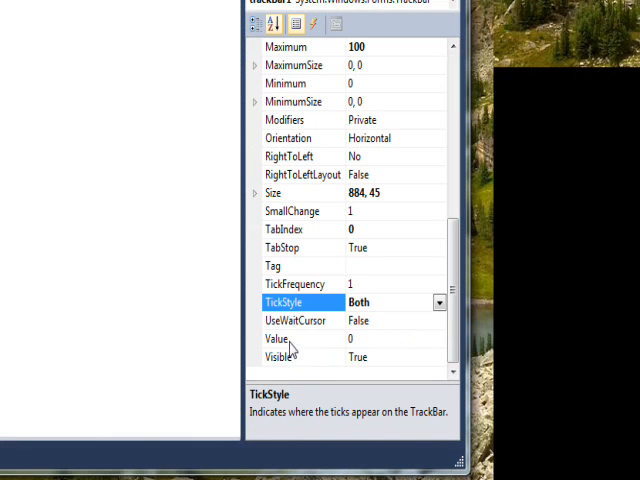
mouse_move(343, 287)
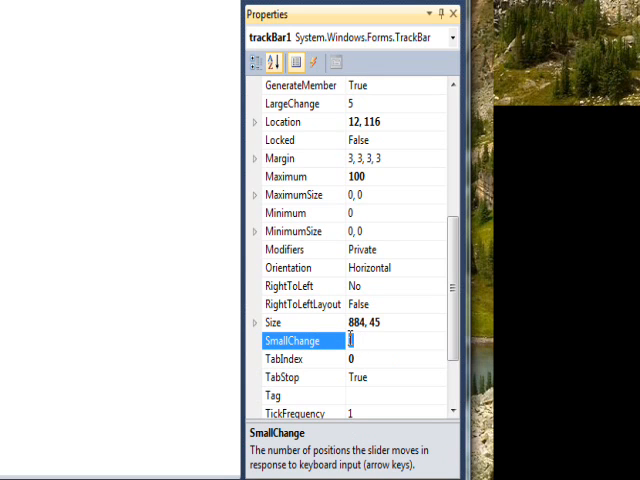
Enter 5 for SmallChange and 20 for LargeChange in the TrackBar's properties.
type("5")
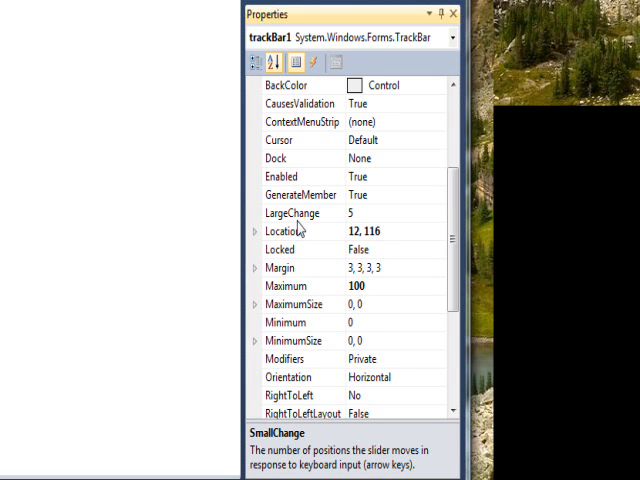
left_click(300, 212)
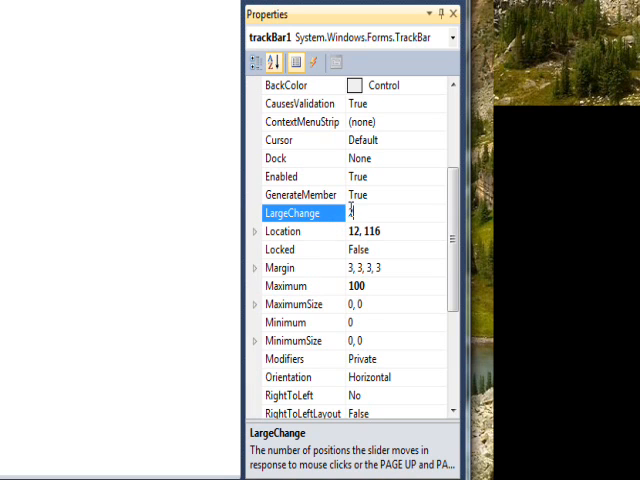
type("20")
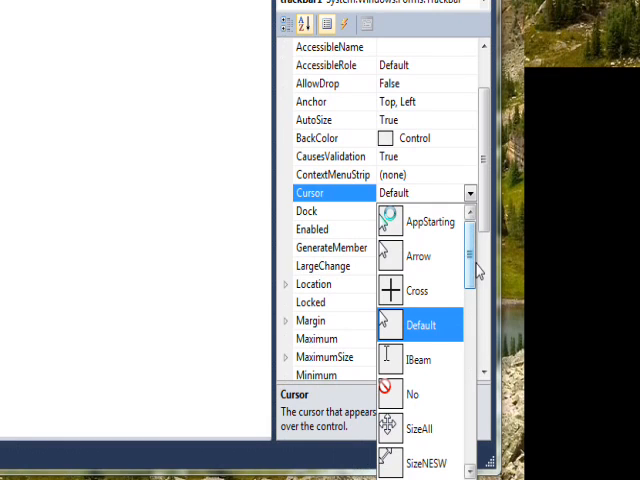
Pick SizeWE from the TrackBar's Cursor property list.
scroll("down", 3)
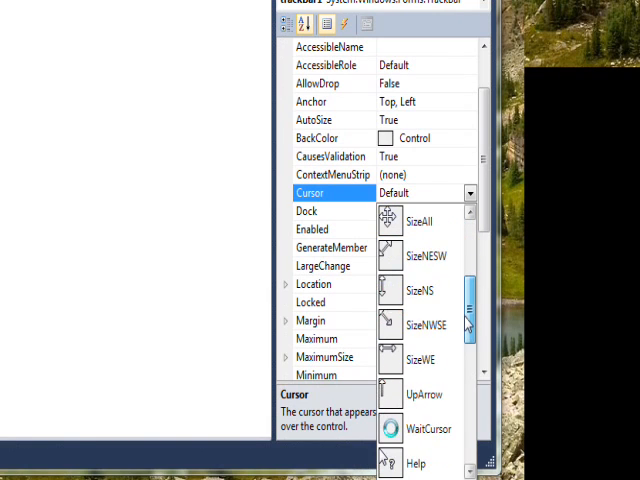
scroll("down", 3)
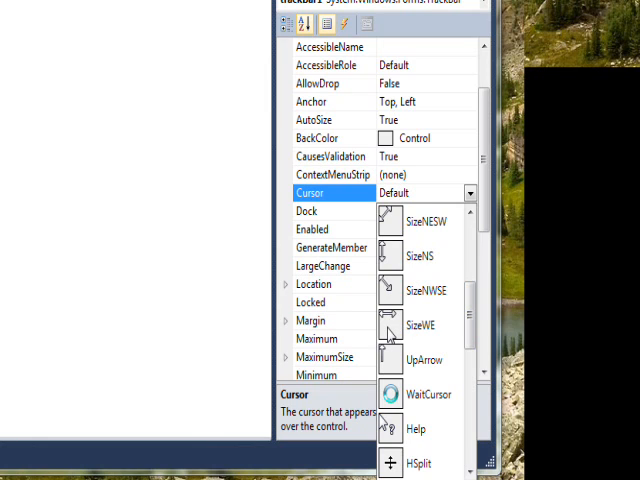
left_click(420, 324)
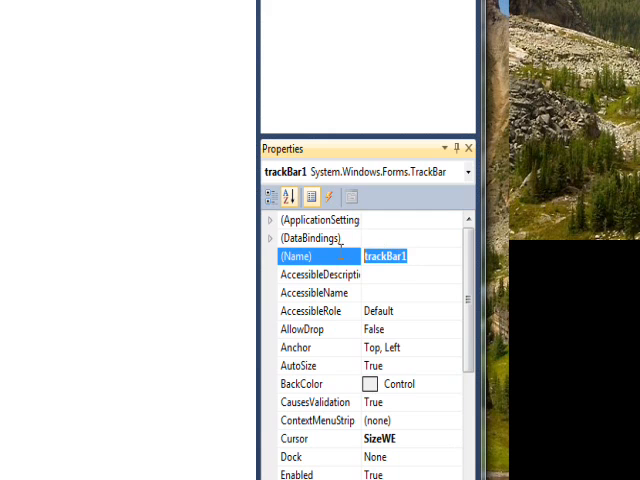
Replace trackBar1 with trbProgress in the (Name) property.
type("tr")
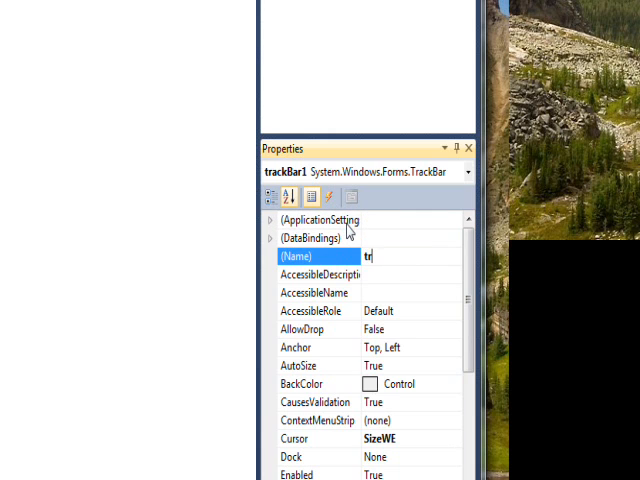
type("b")
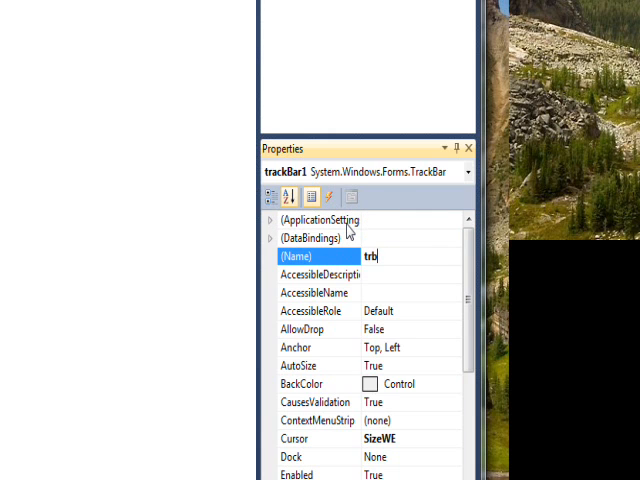
type("Prog")
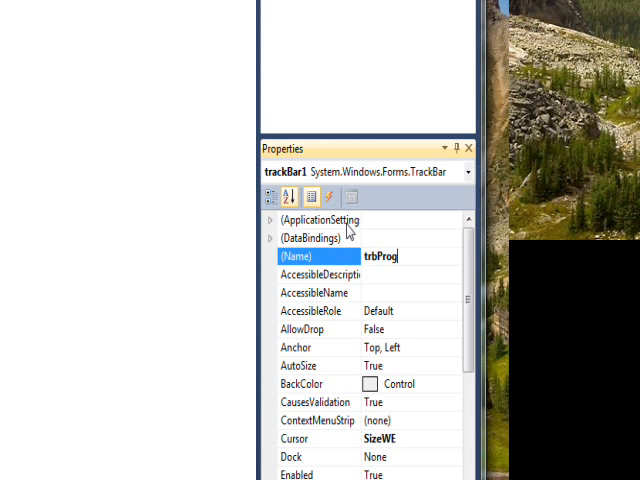
type("ress")
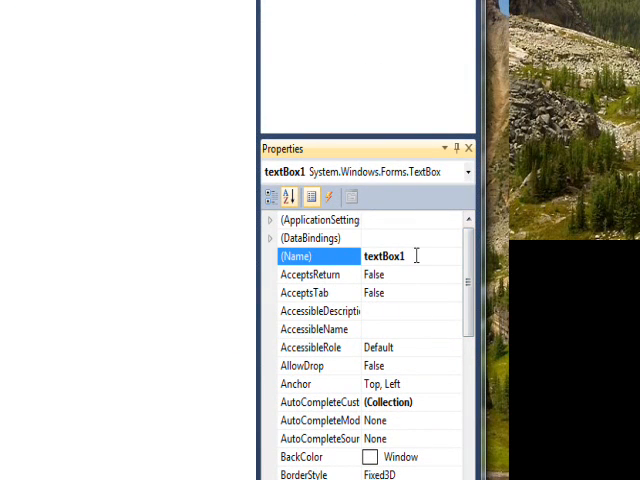
Name textBox1 txtProgress and give it a 24-point font.
type("t")
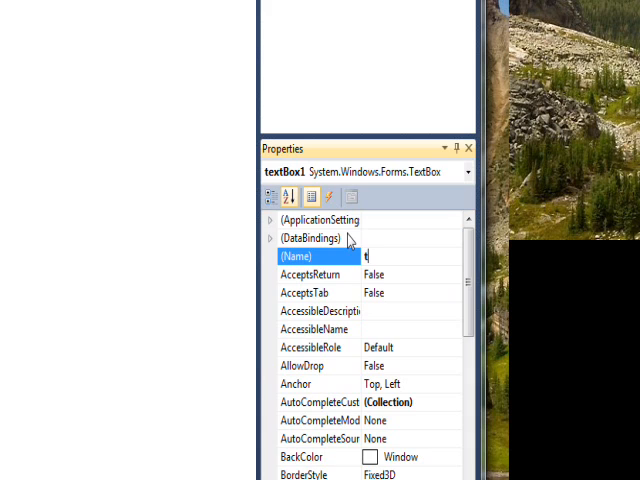
type("xtP")
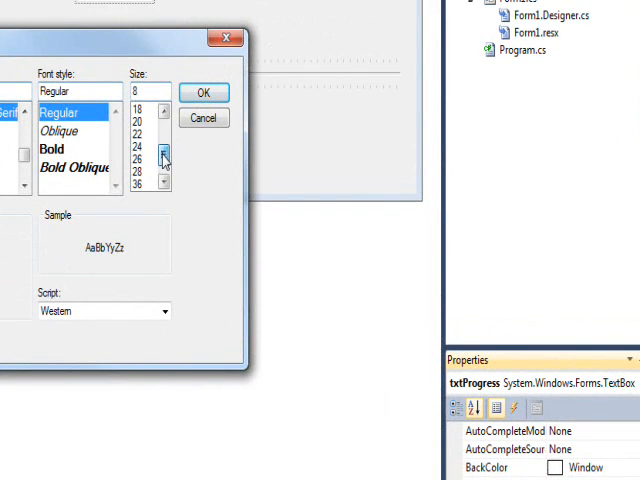
left_click(166, 184)
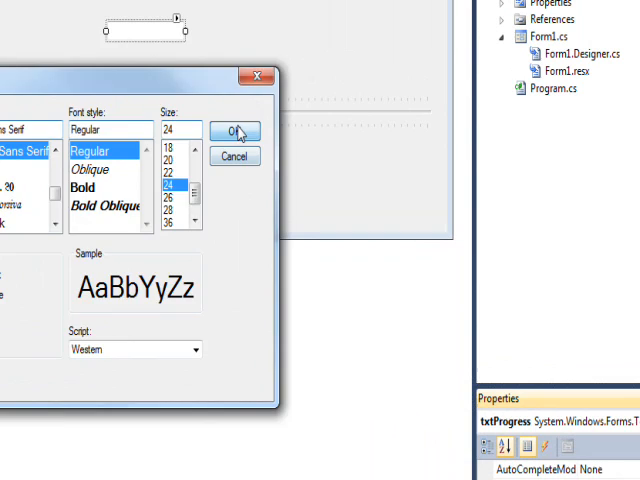
left_click(235, 131)
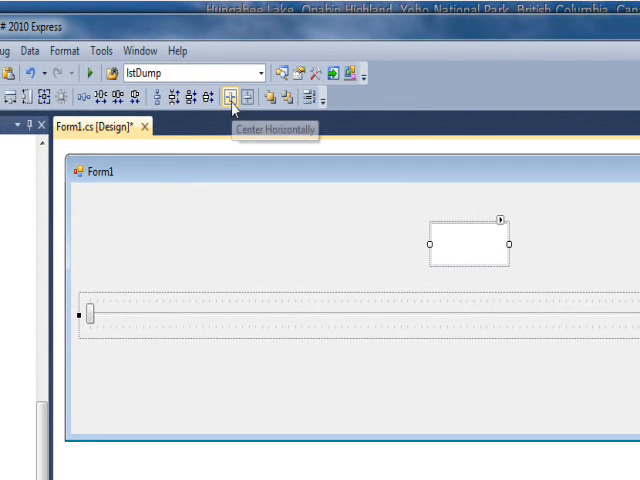
mouse_move(240, 135)
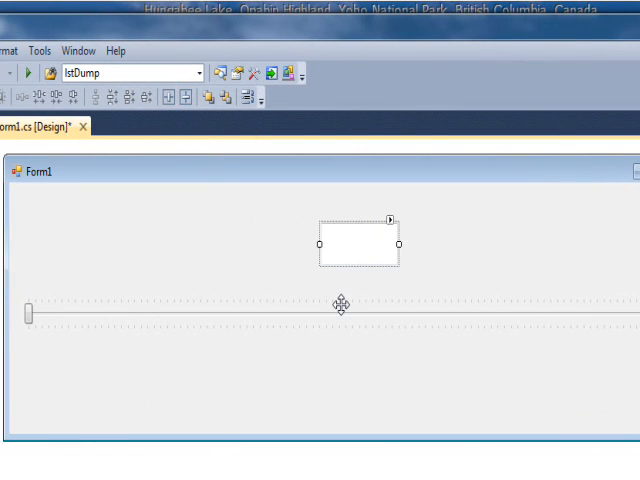
Select the TrackBar, then double-click the form to open the empty Form1_Load handler.
left_click(167, 99)
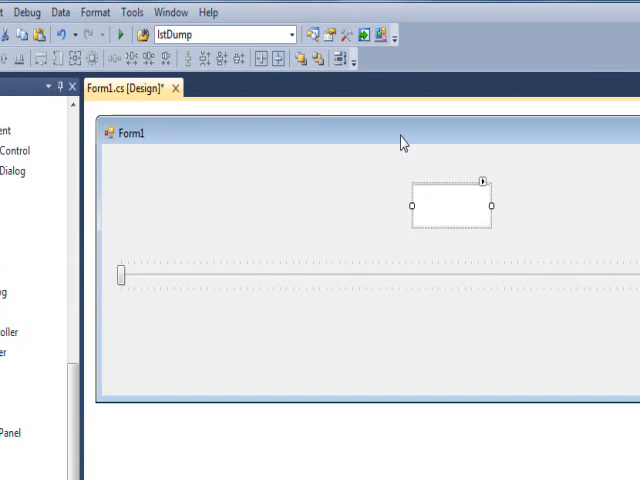
double_click(450, 205)
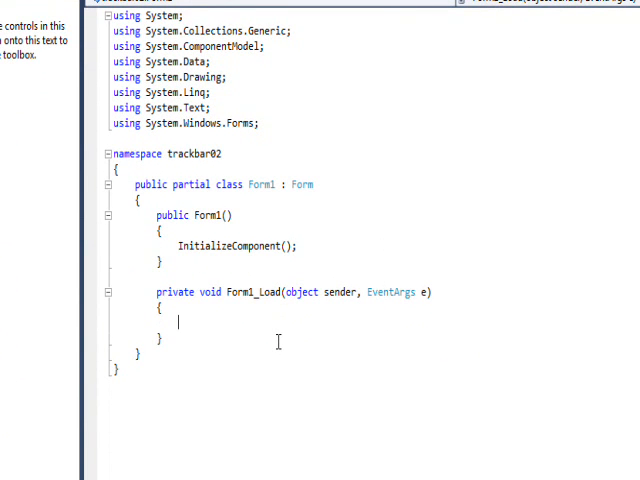
Type txtProgress.Text = "50"; in Form1_Load.
type("t")
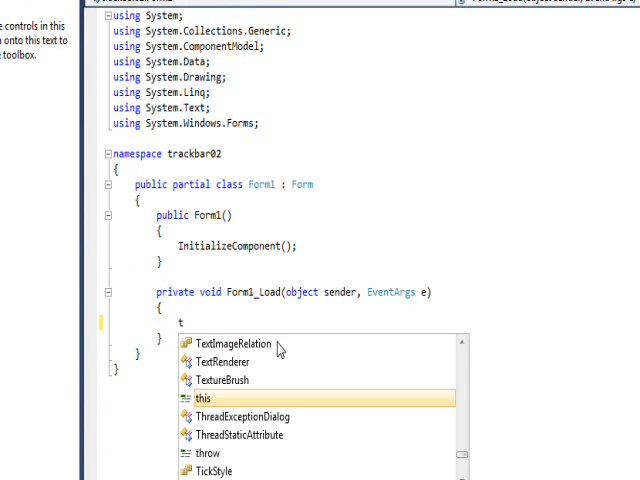
type("xtProgress.")
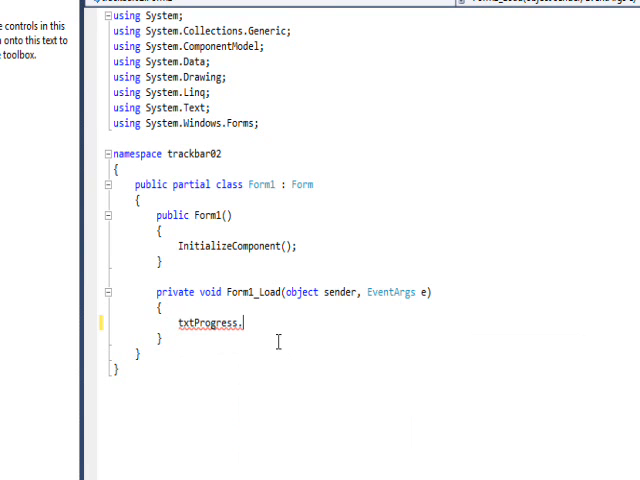
type("Text")
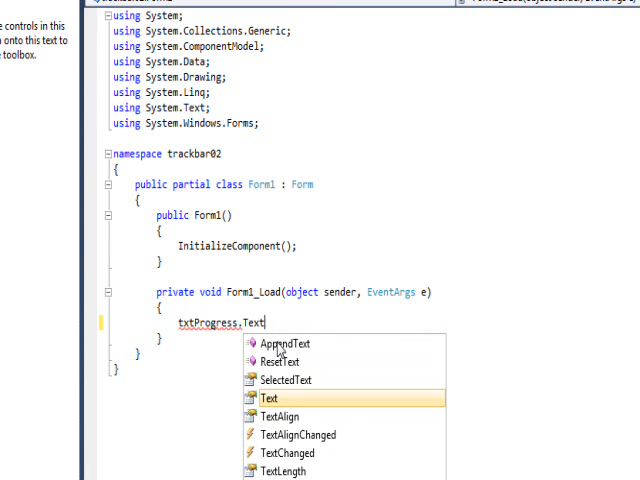
type("=")
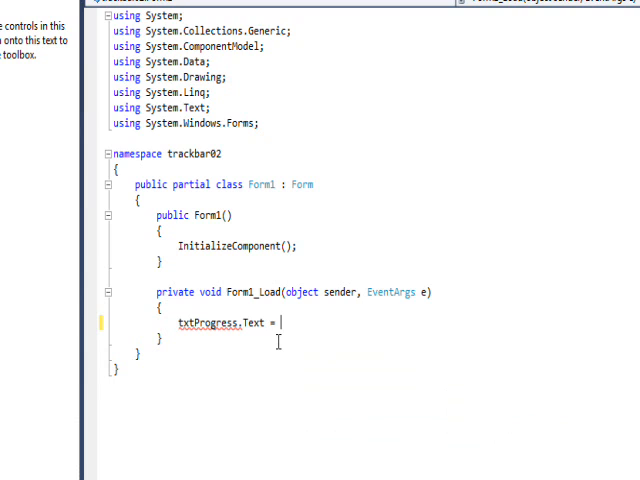
type("\"50")
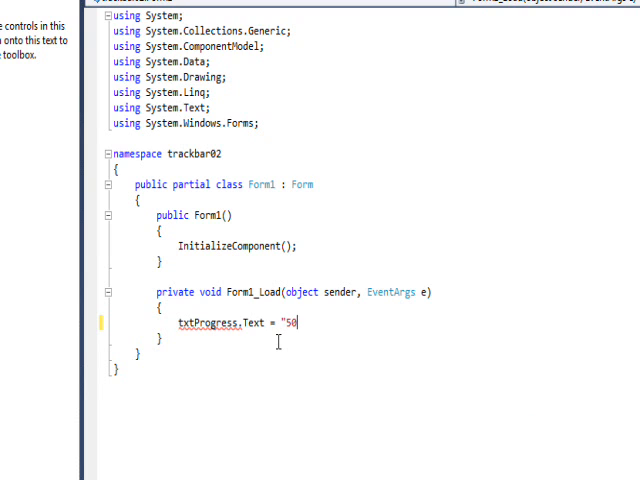
type("\";")
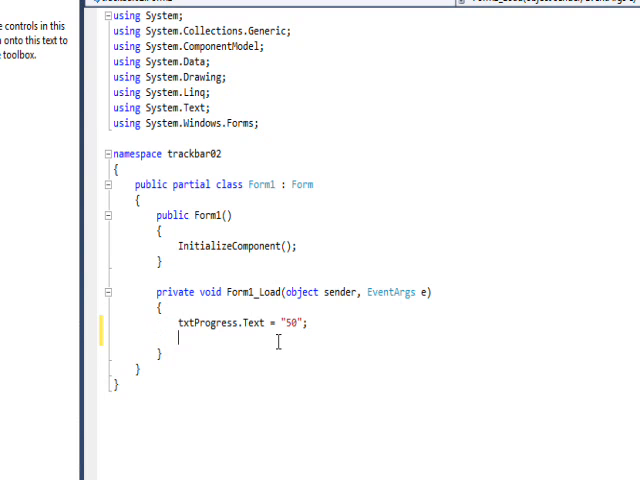
Begin the trbProgress.Value line with IntelliSense completing the names.
type("tr")
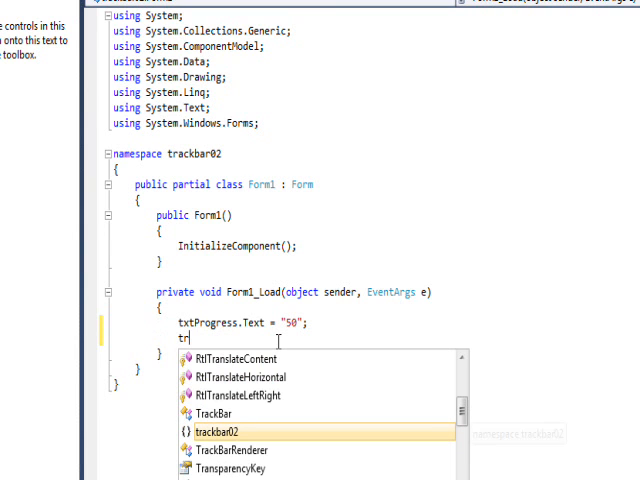
type("bProgress.")
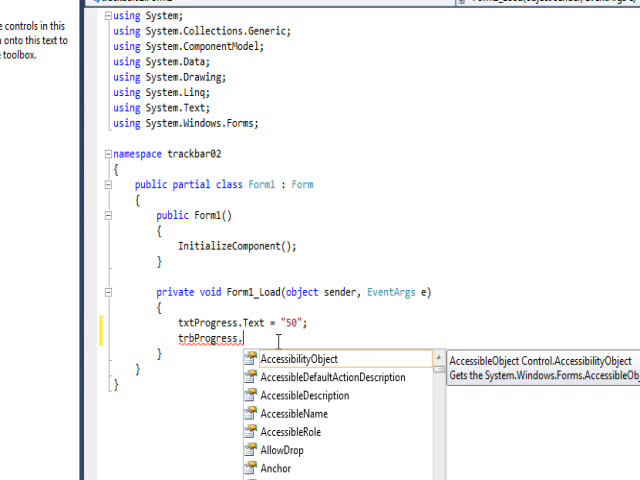
type("V")
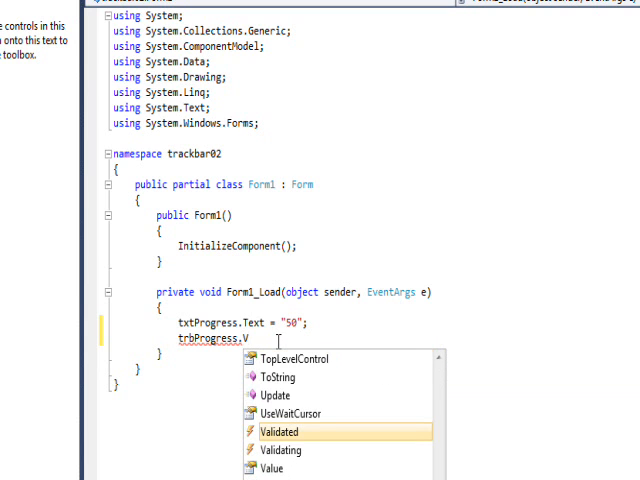
type("a")
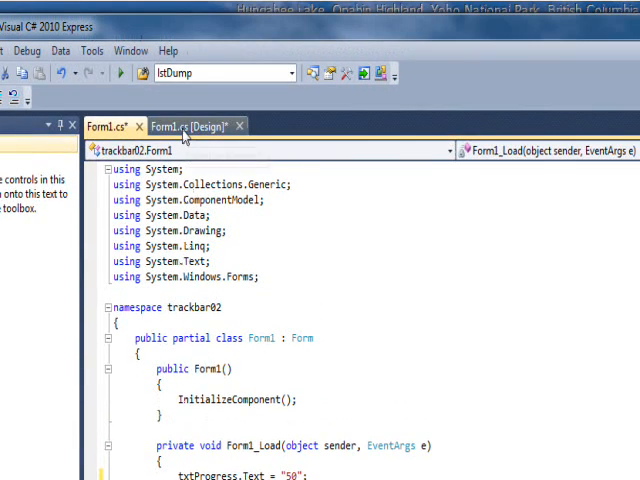
Create trbProgress_Scroll containing txtProgress.Text = trbProgress.Value.ToString();.
left_click(185, 125)
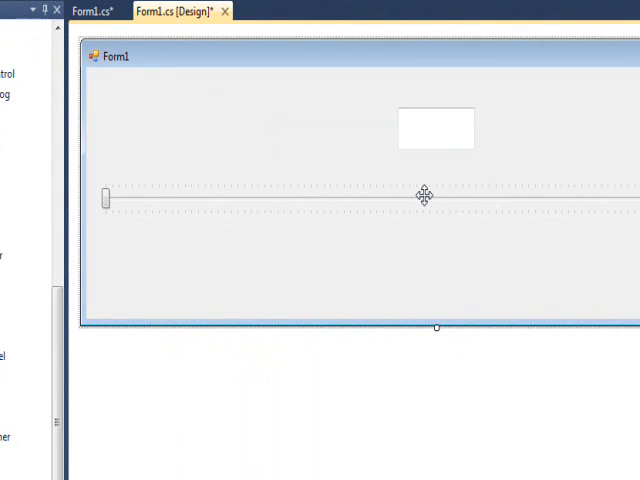
mouse_move(401, 198)
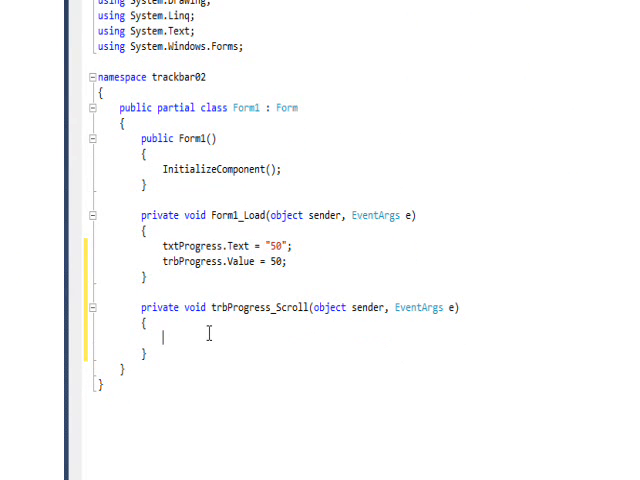
mouse_move(216, 354)
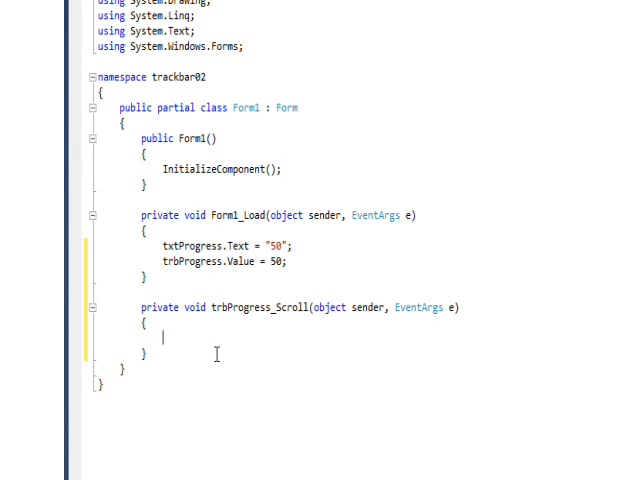
type("t")
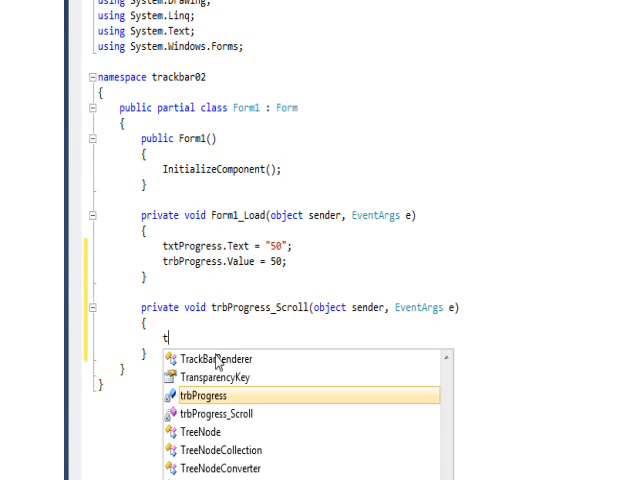
type("xtProgress.")
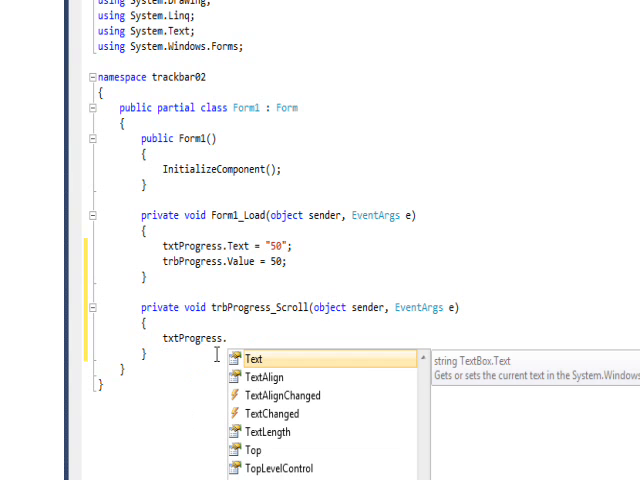
type("Text = tr")
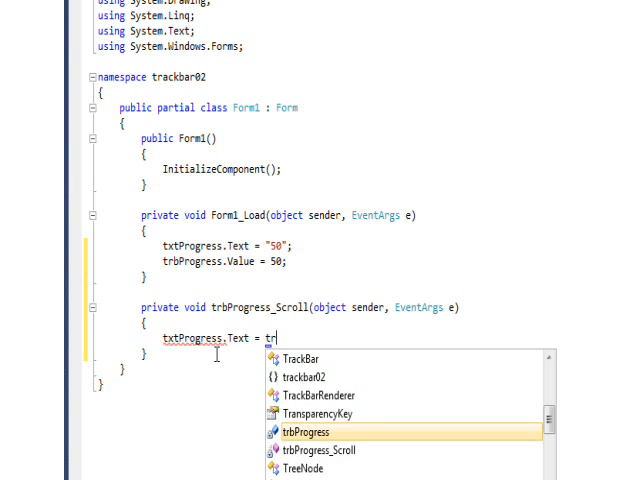
type("bProgress.")
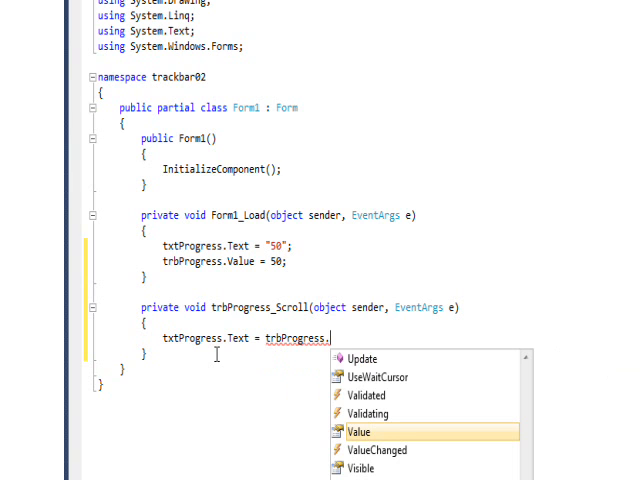
type("Value.T")
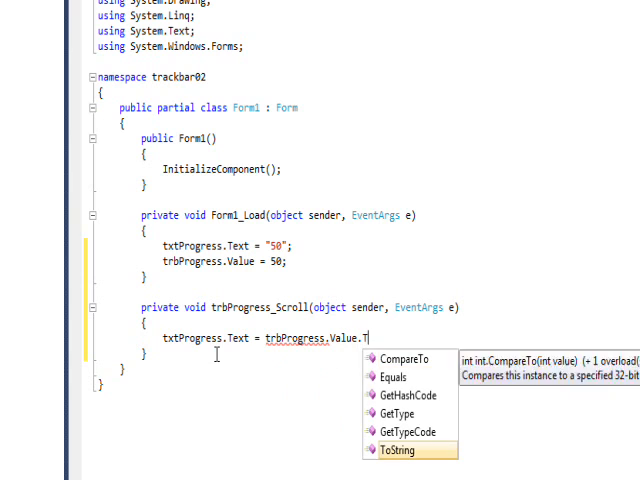
type("oString();")
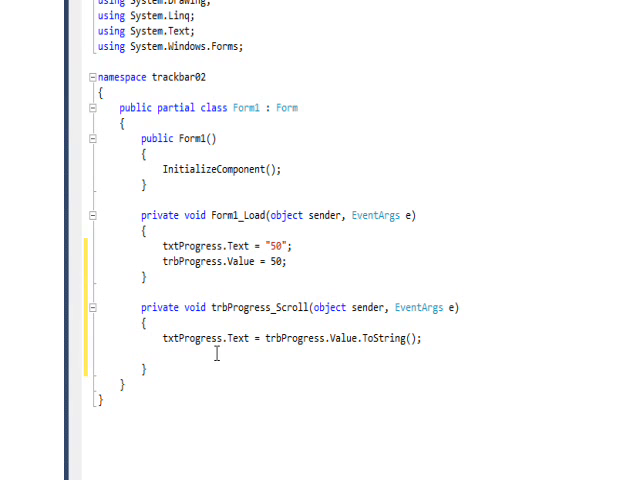
scroll("up", 3)
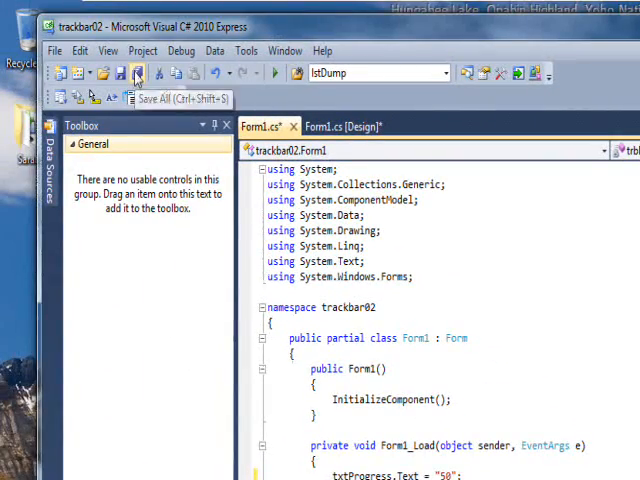
Save all, run the form, and slide the track bar down to 35 and back to 49.
left_click(136, 73)
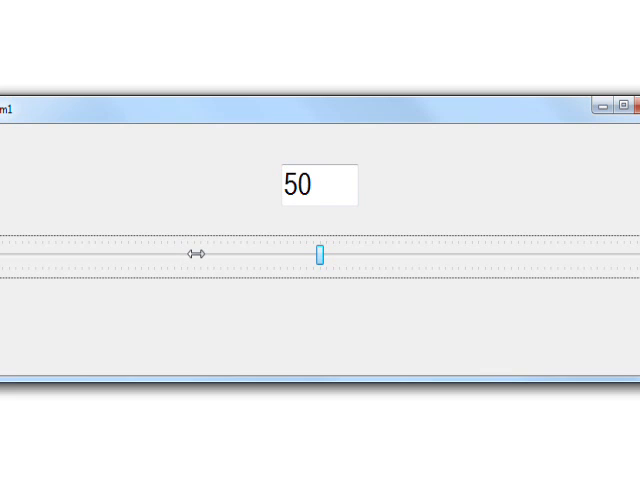
left_click_drag(322, 253, 190, 253)
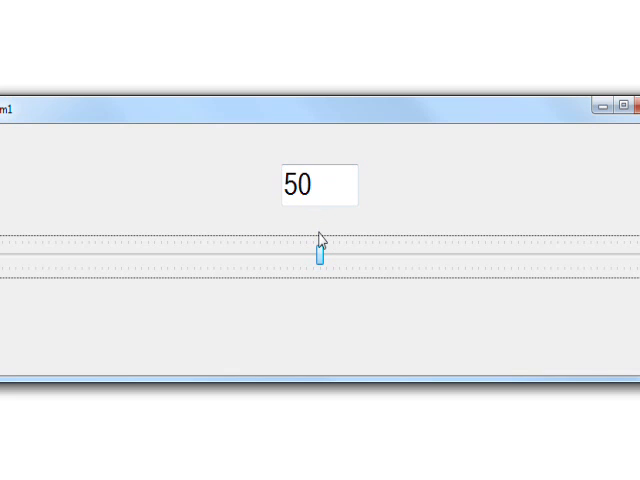
left_click_drag(323, 253, 255, 253)
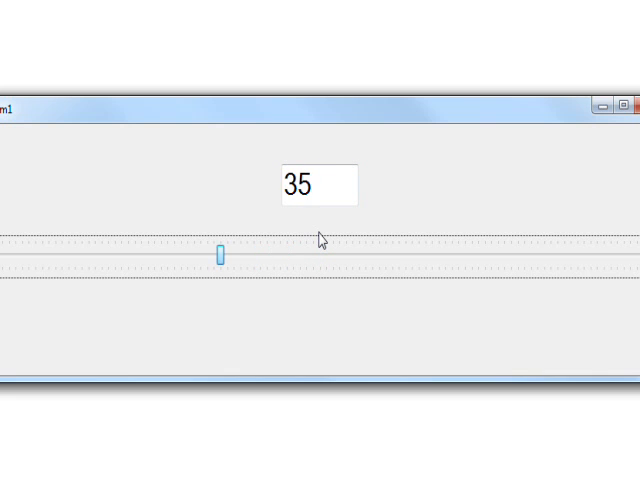
left_click_drag(220, 253, 322, 257)
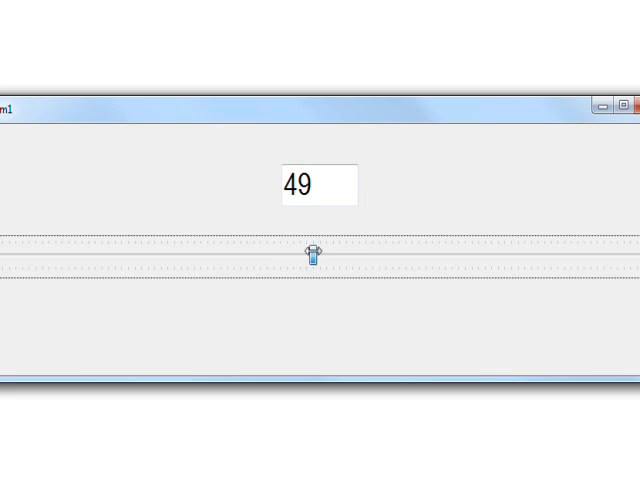
Nudge the slider through 51, 48, 57, 63 and 60, leaving the box at 54.
left_click_drag(315, 252, 350, 252)
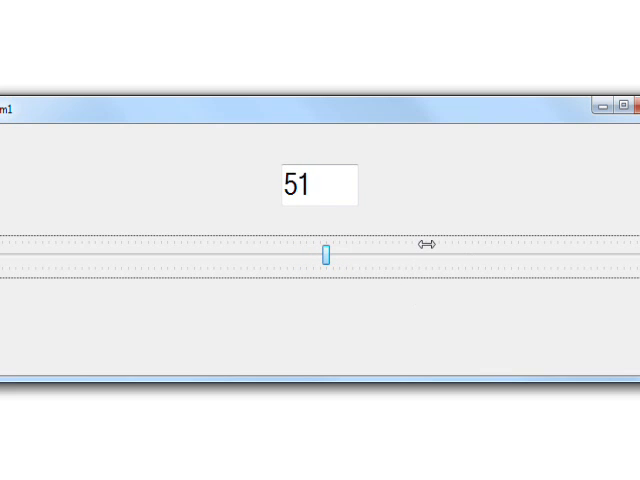
left_click_drag(330, 252, 310, 252)
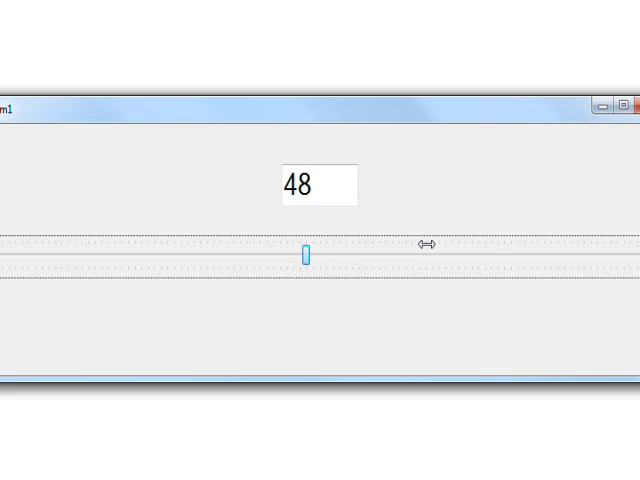
left_click_drag(308, 252, 368, 252)
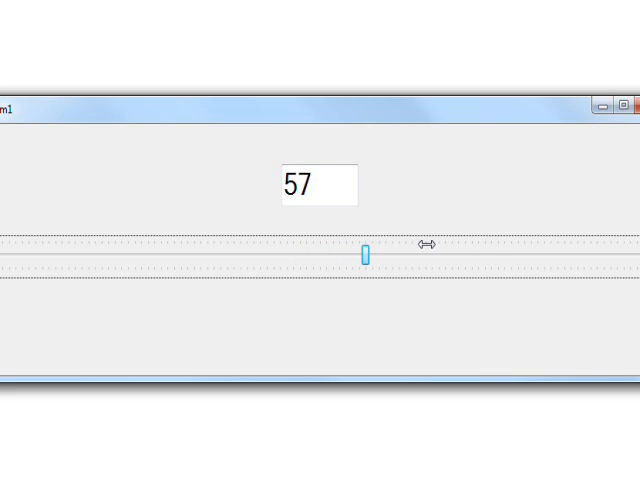
left_click_drag(368, 251, 405, 251)
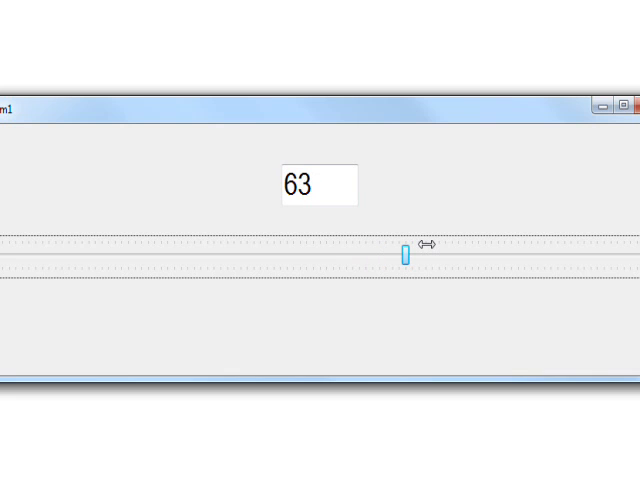
left_click_drag(407, 251, 383, 254)
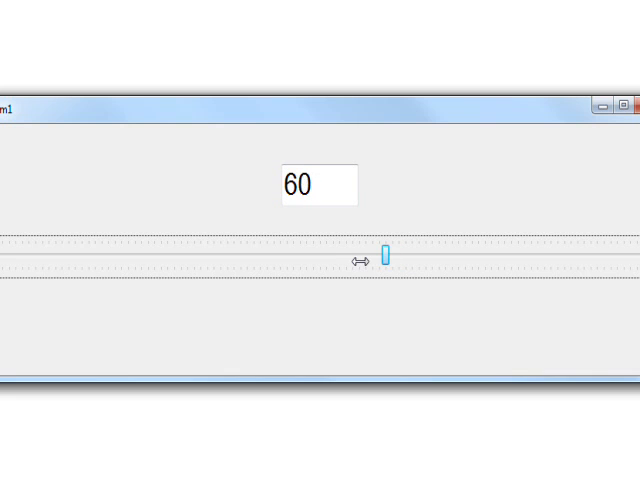
left_click_drag(387, 254, 350, 254)
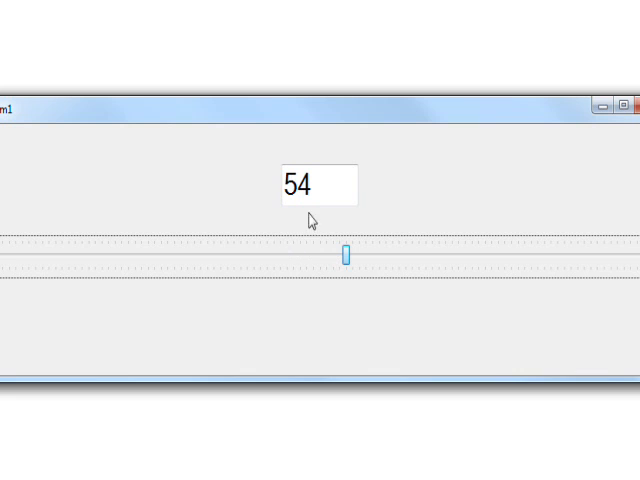
left_click(305, 183)
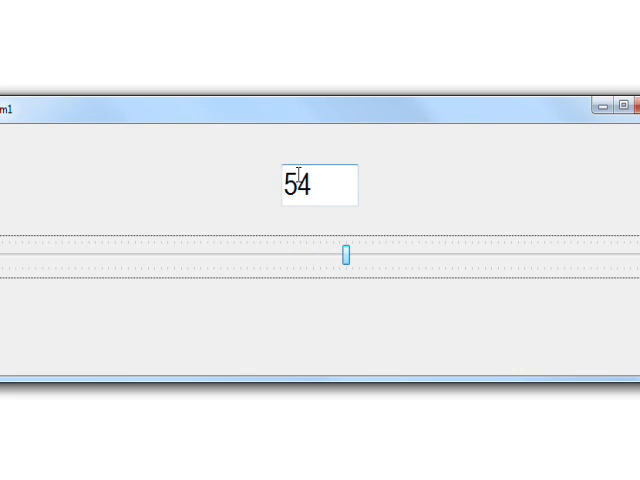